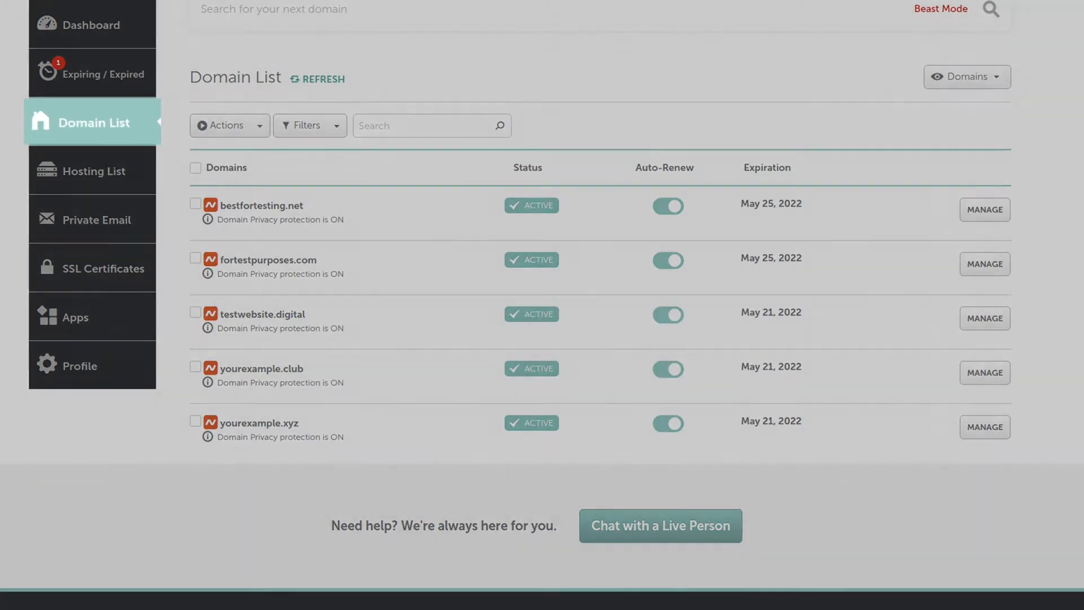
mouse_move(92, 122)
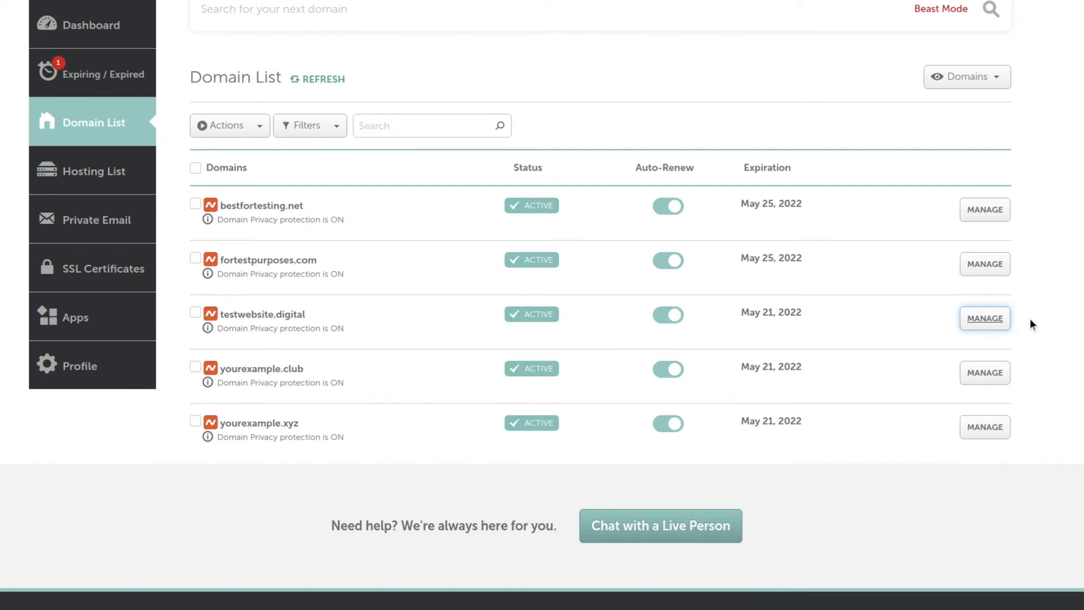
Step: Go to the management page for testwebsite.digital from the Domain List
click(984, 318)
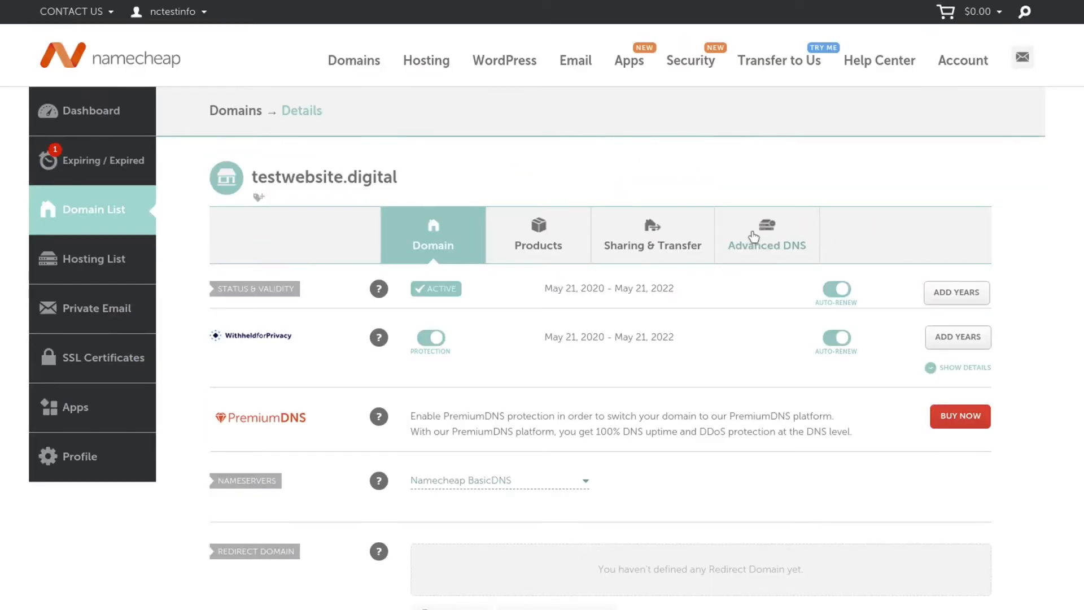
Step: Go to Advanced DNS and begin a new host record of type TXT Record
click(766, 227)
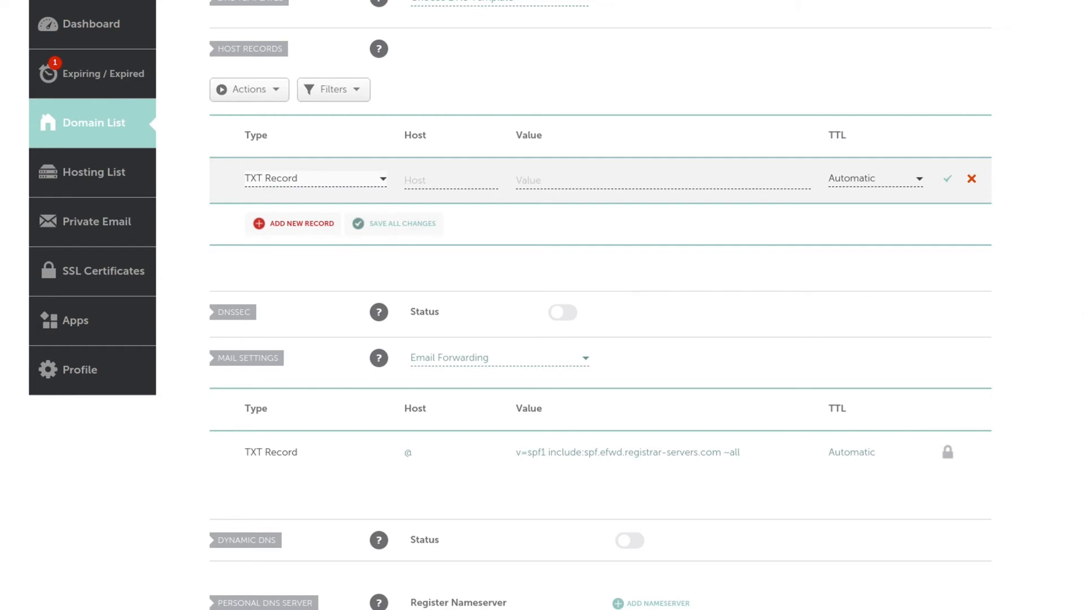
Step: Enter the DKIM public key k=rsa;p=J8eTBu224i086iK as the TXT record's value
text(k=rsa;p=J8eTBu224i086iK)
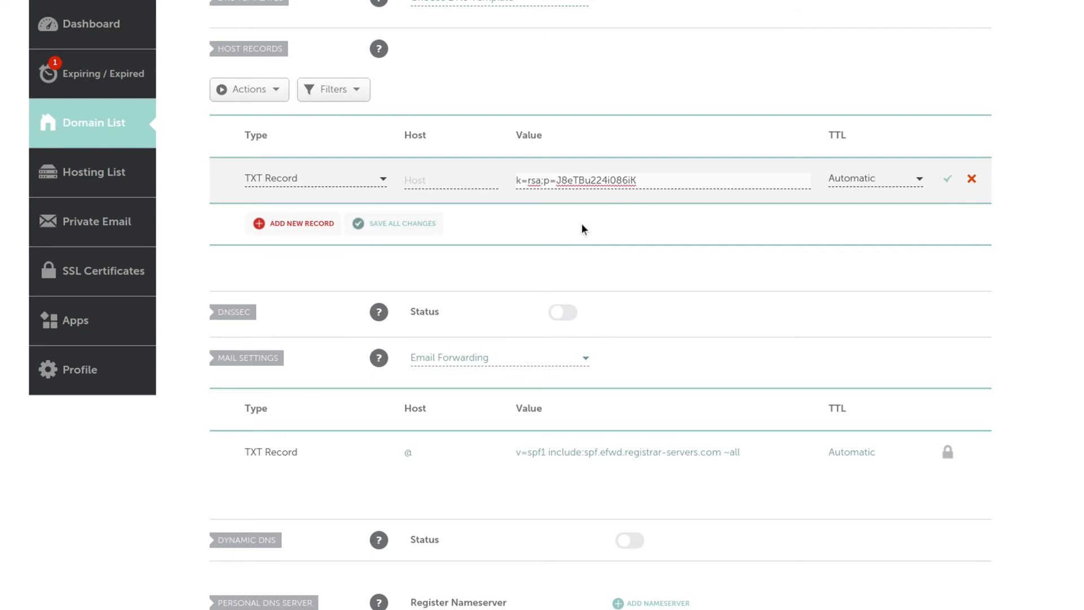
mouse_move(582, 230)
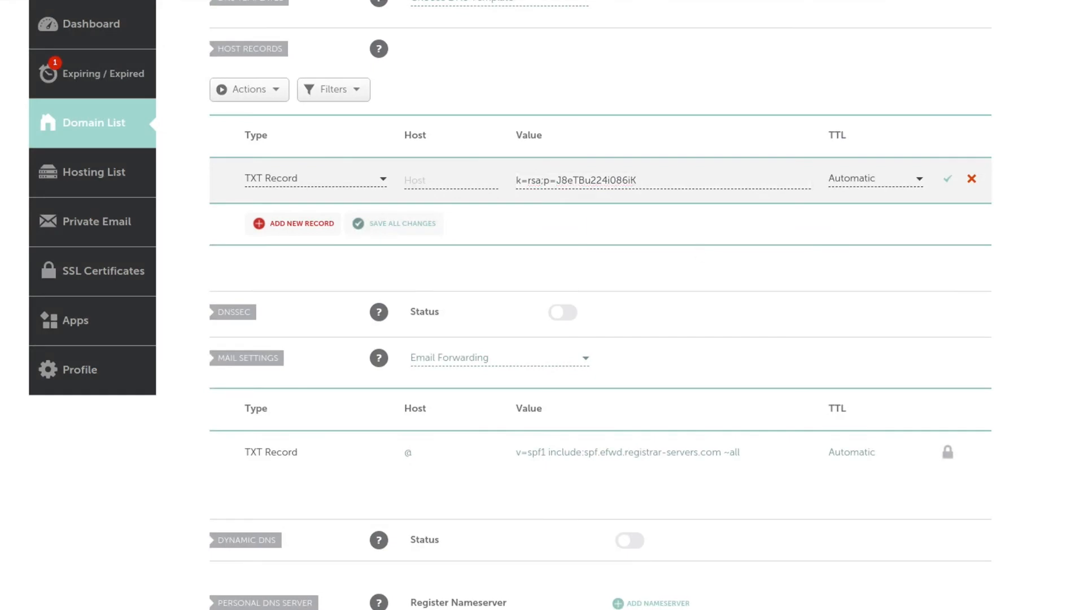
Step: Enter selector1._domainkey as the TXT record's host name
text(selector1._domainkey)
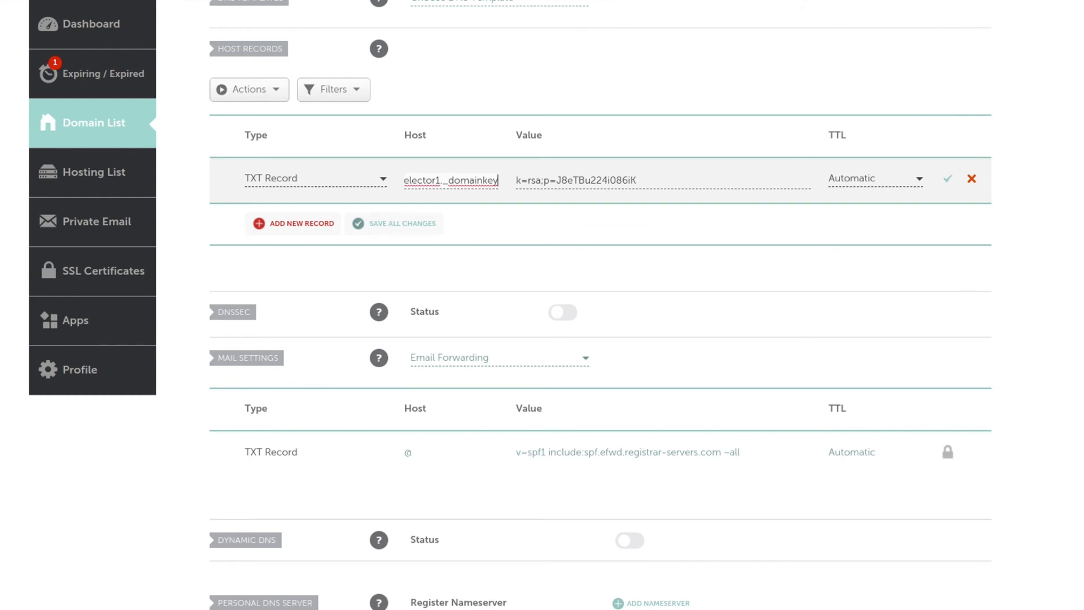
mouse_move(944, 184)
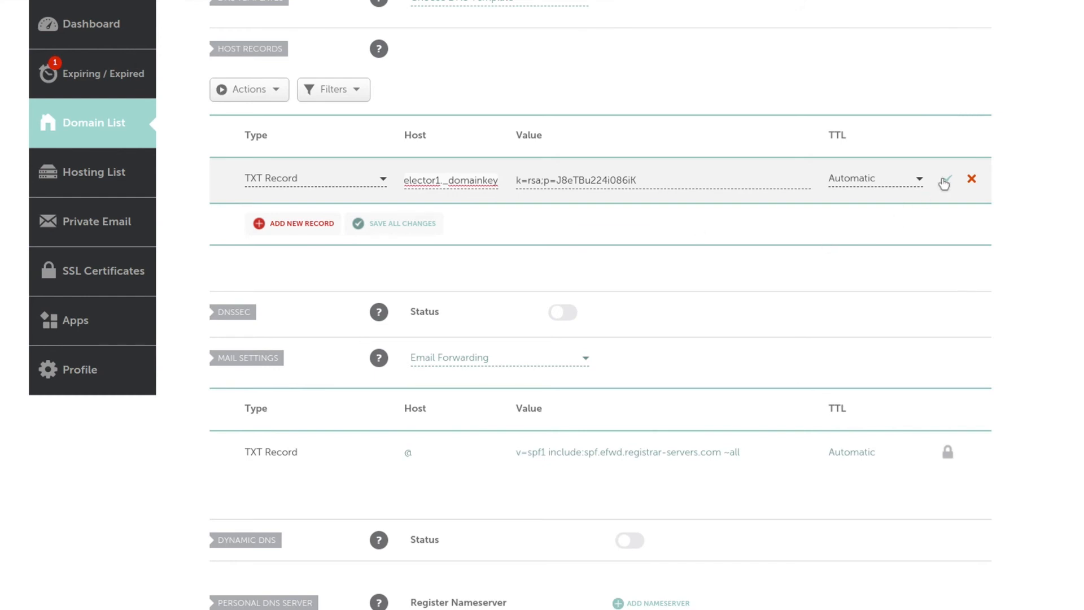